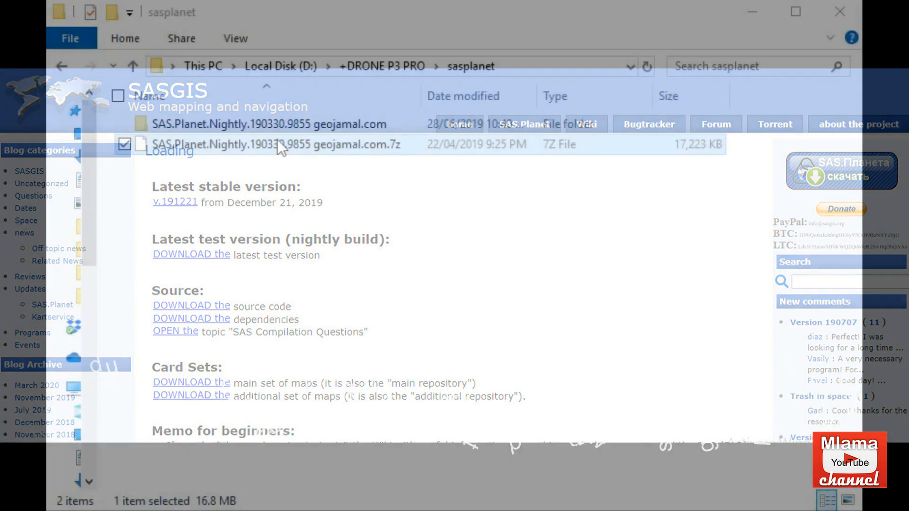
Launch the SASPlanet executable from the extracted SAS.Planet.Nightly folder
right_click(273, 144)
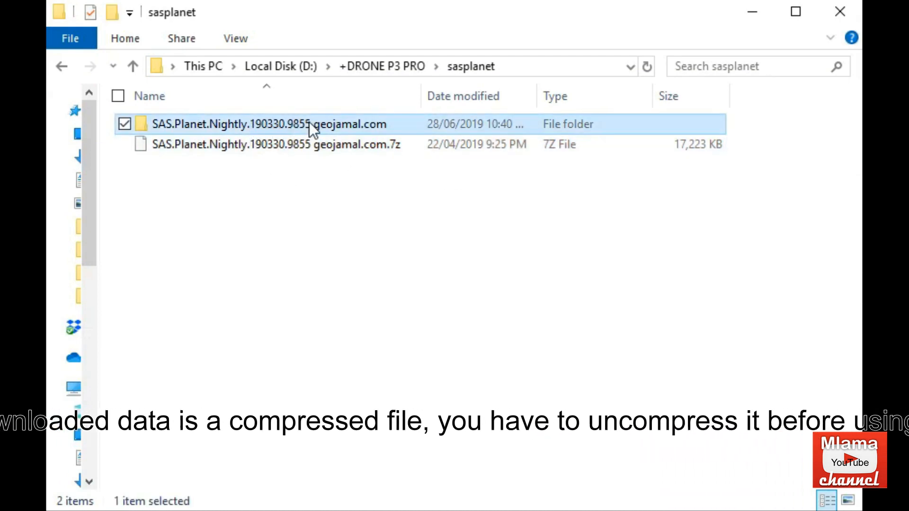
double_click(266, 124)
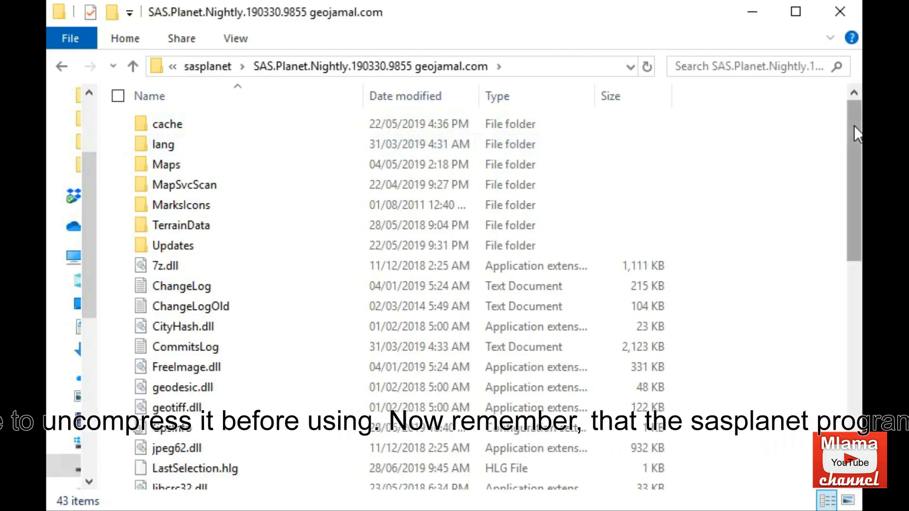
scroll(down, 3)
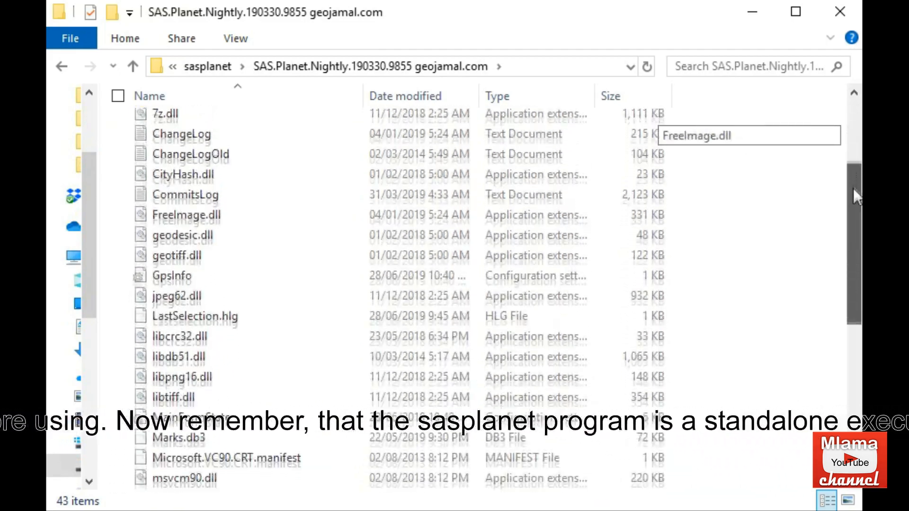
scroll(down, 3)
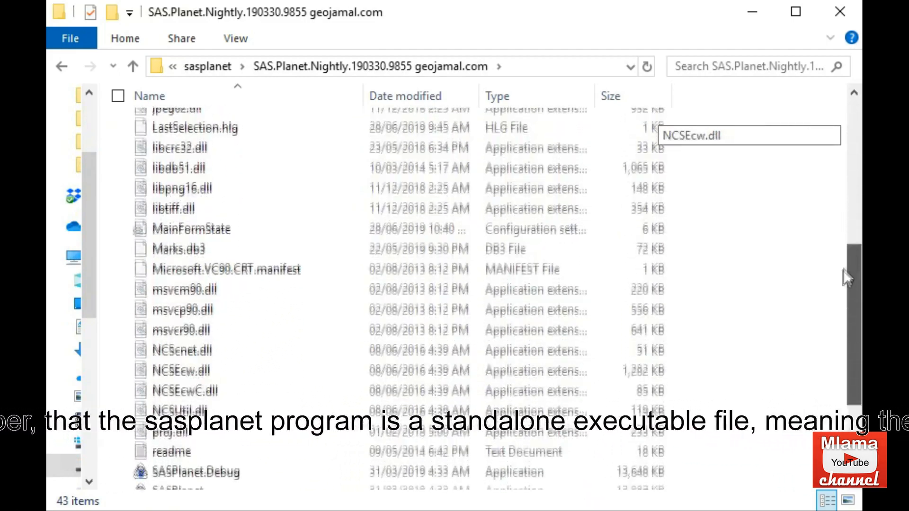
scroll(down, 3)
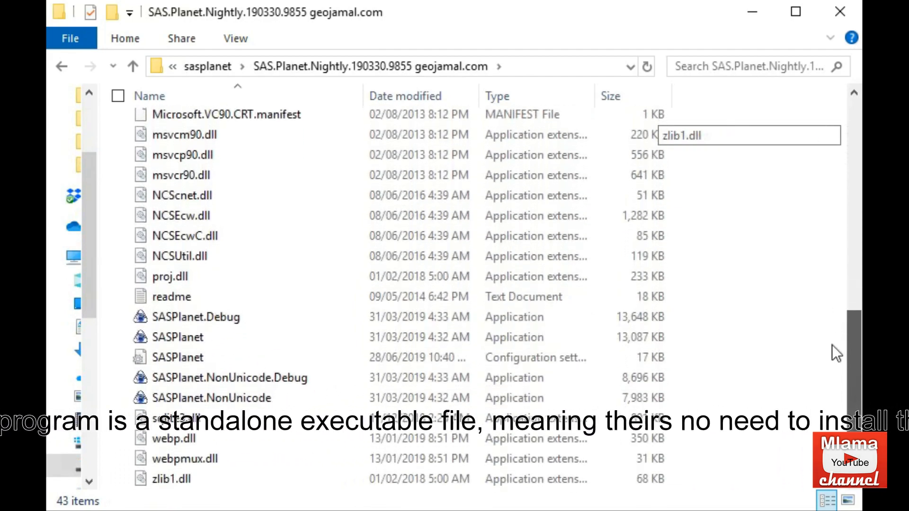
click(179, 337)
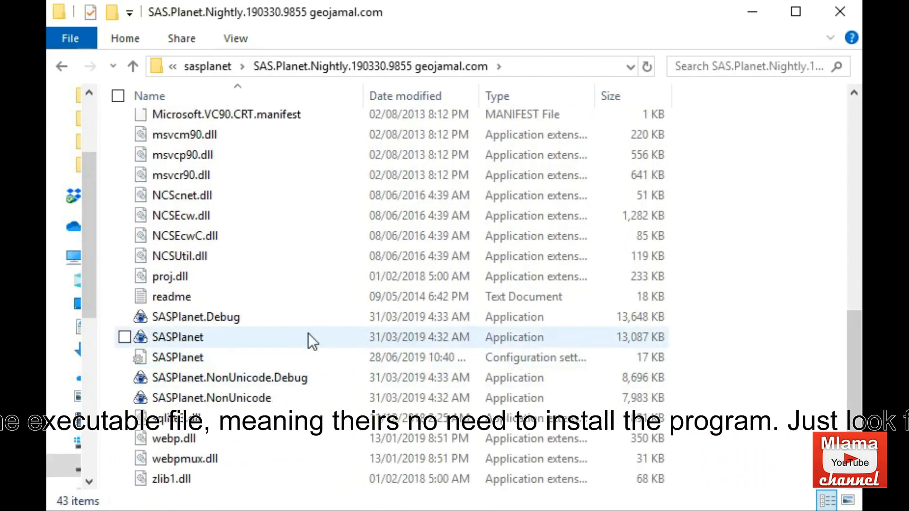
click(180, 337)
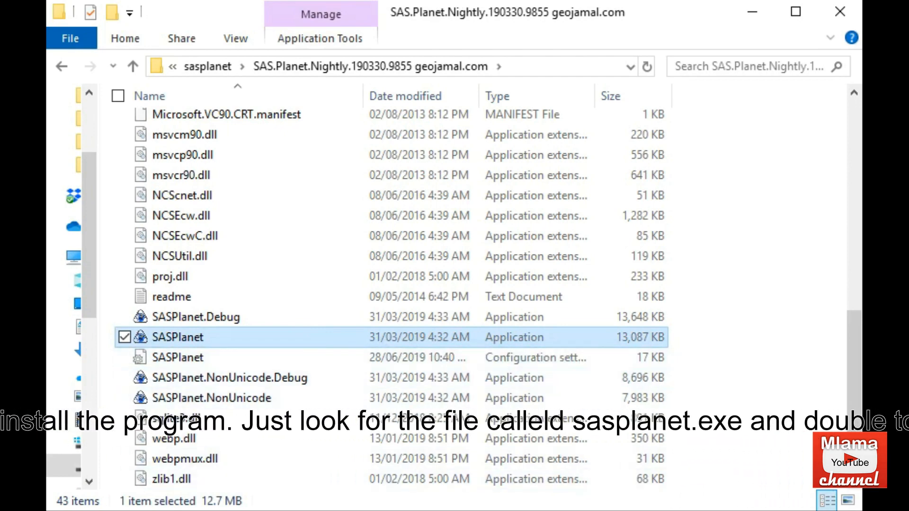
double_click(180, 338)
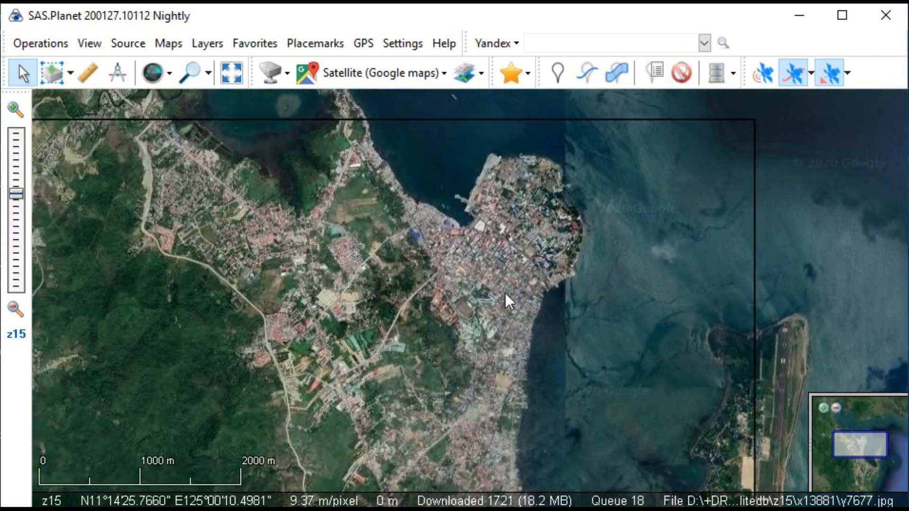
Zoom out and switch SAS.Planet to Rectangular Selection mode over the coastal city
scroll(down, 3)
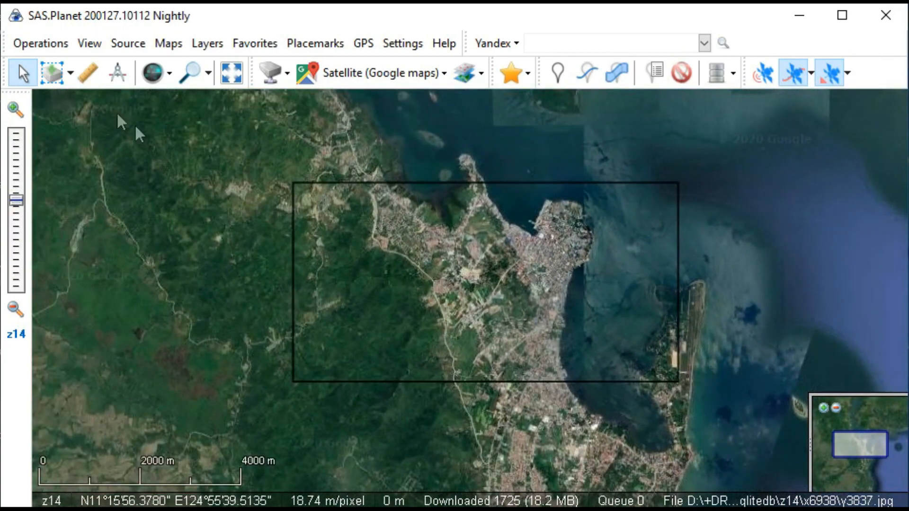
click(51, 73)
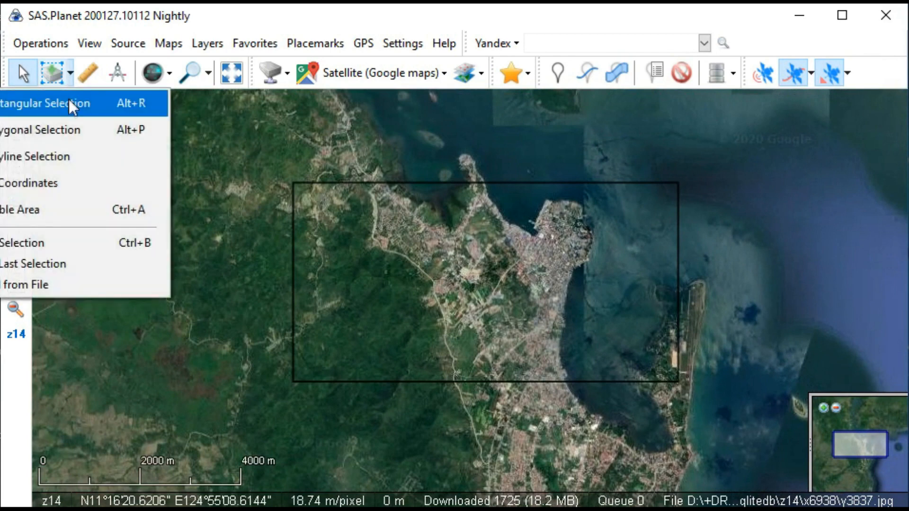
click(52, 102)
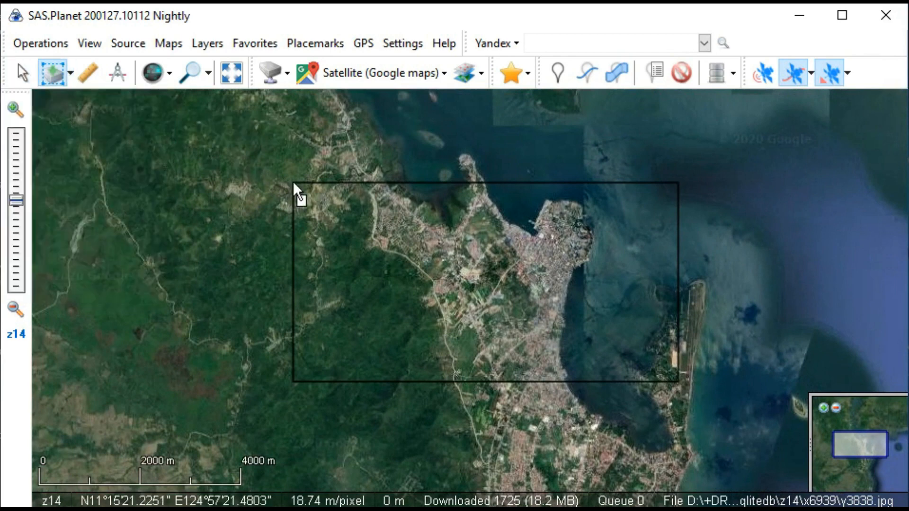
mouse_move(230, 150)
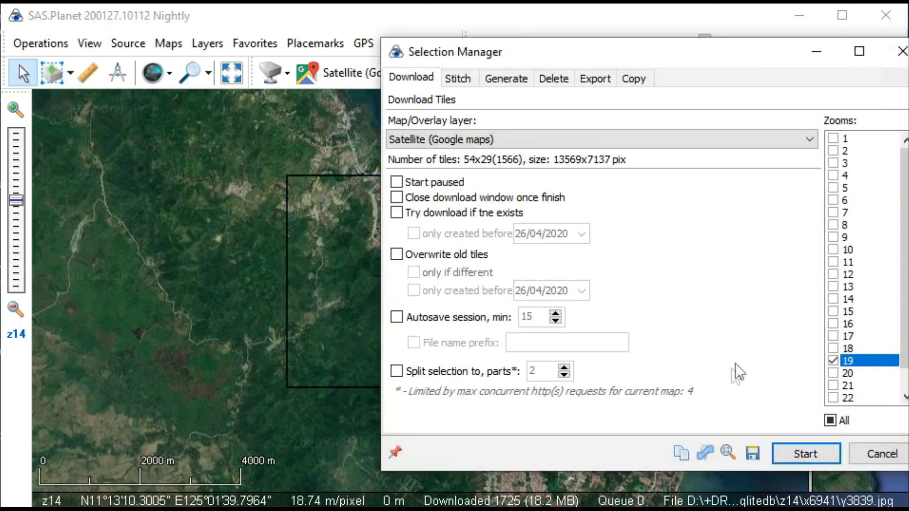
Download the zoom-19 tiles for the selection and dismiss the completed task report
click(834, 361)
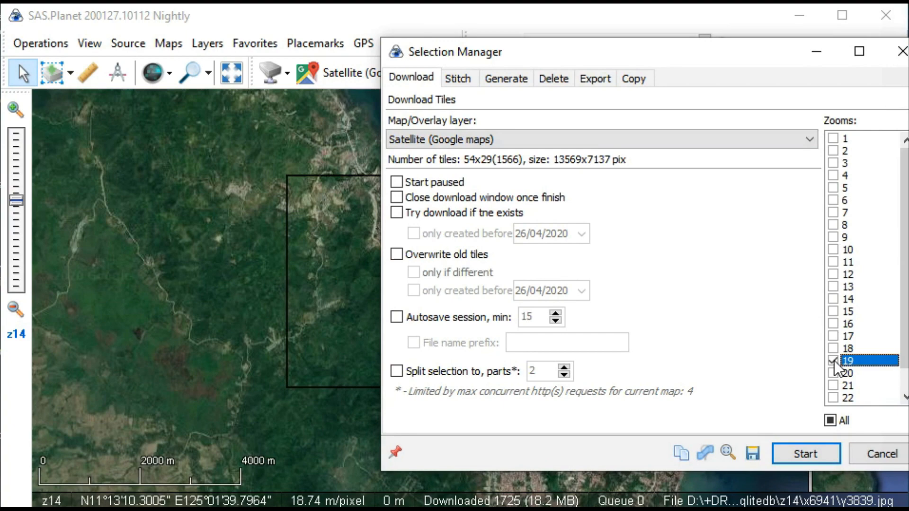
click(805, 454)
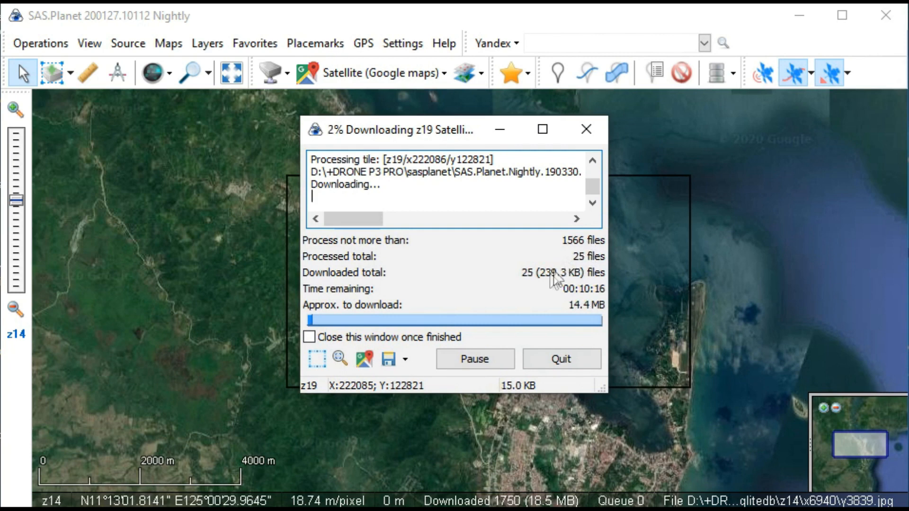
mouse_move(578, 316)
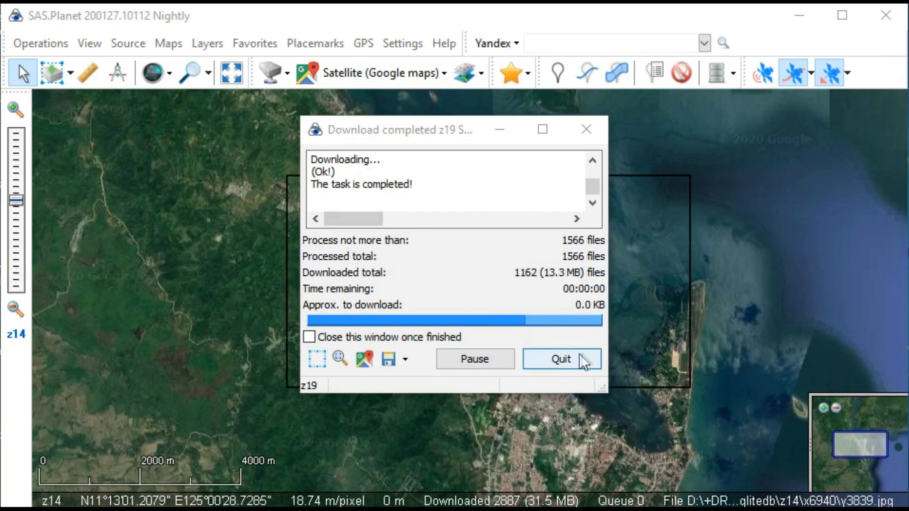
click(559, 359)
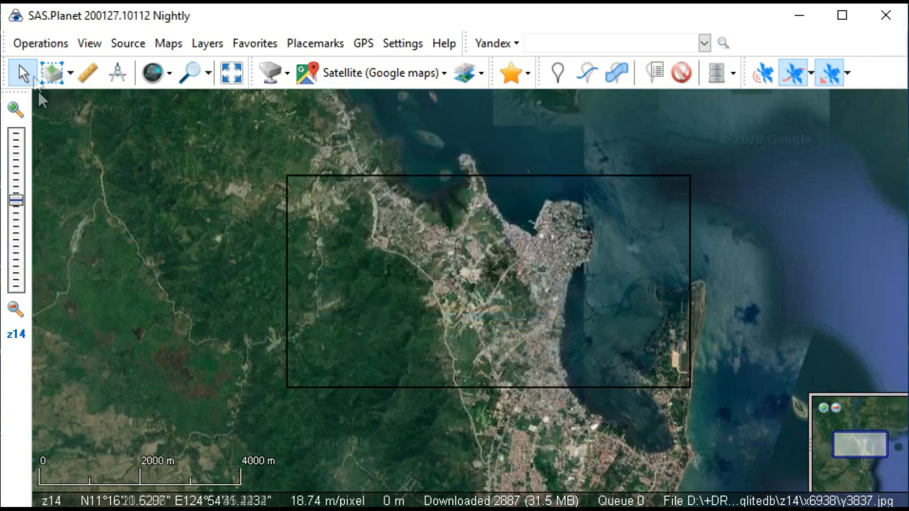
Reopen the last selection's Stitch settings with ECW output format at zoom 19
click(40, 43)
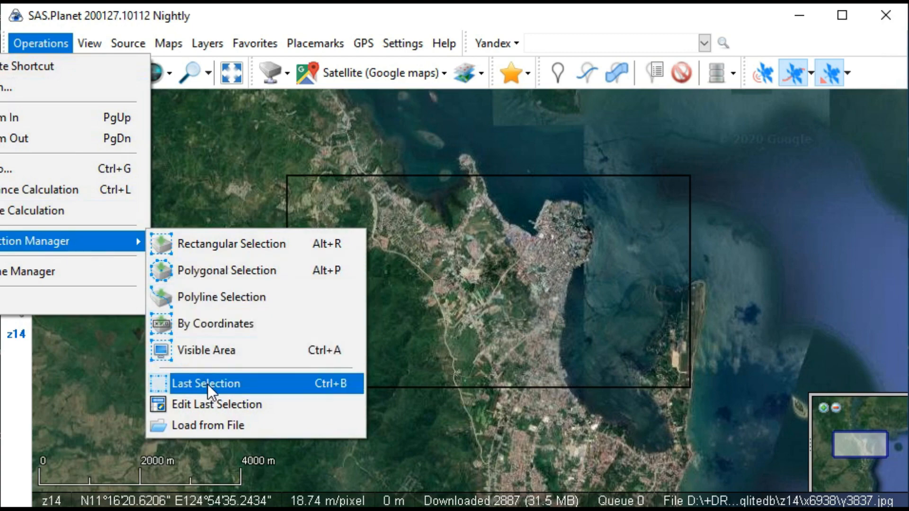
click(207, 383)
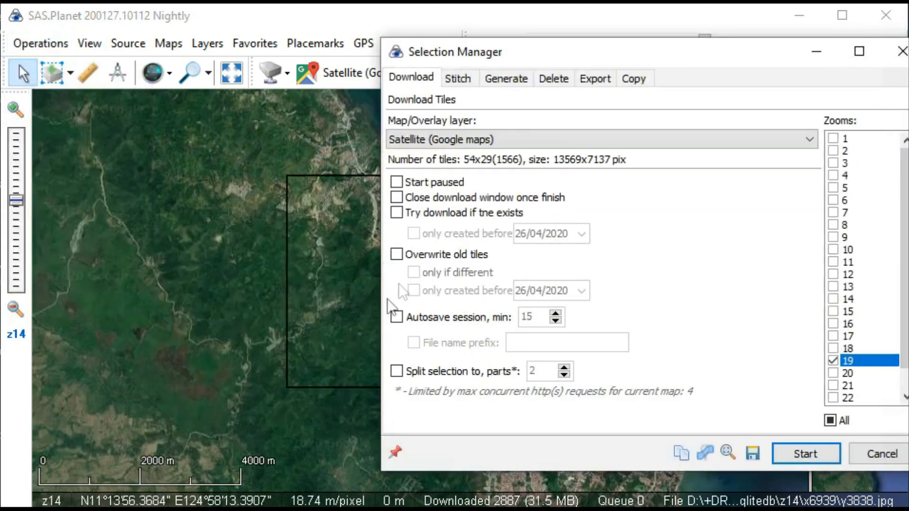
click(457, 78)
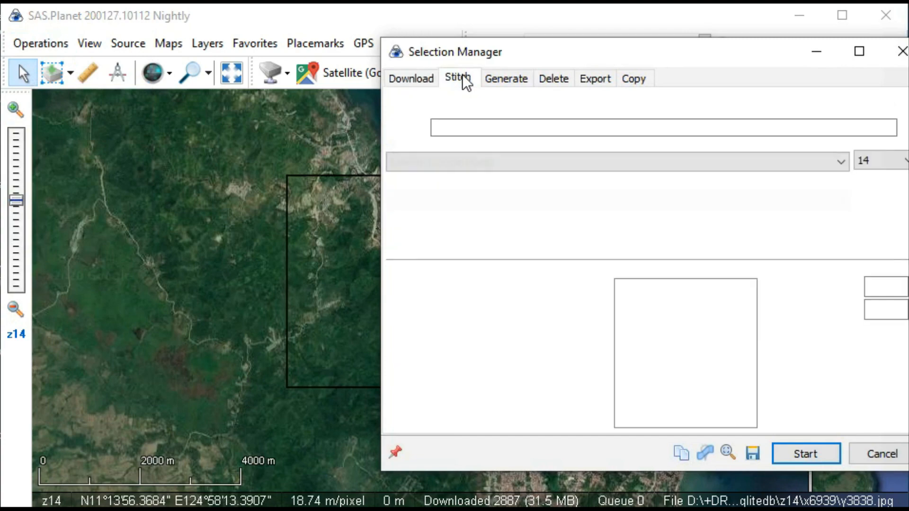
click(457, 78)
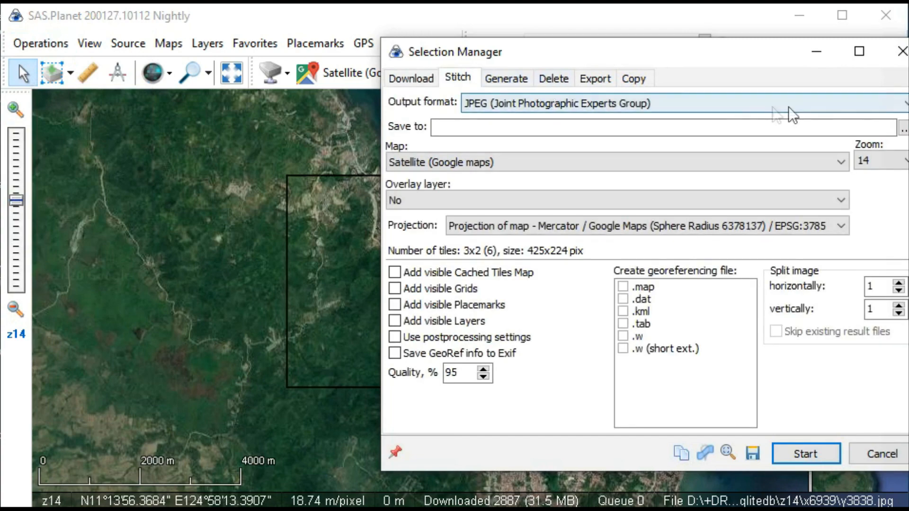
drag(792, 52, 693, 52)
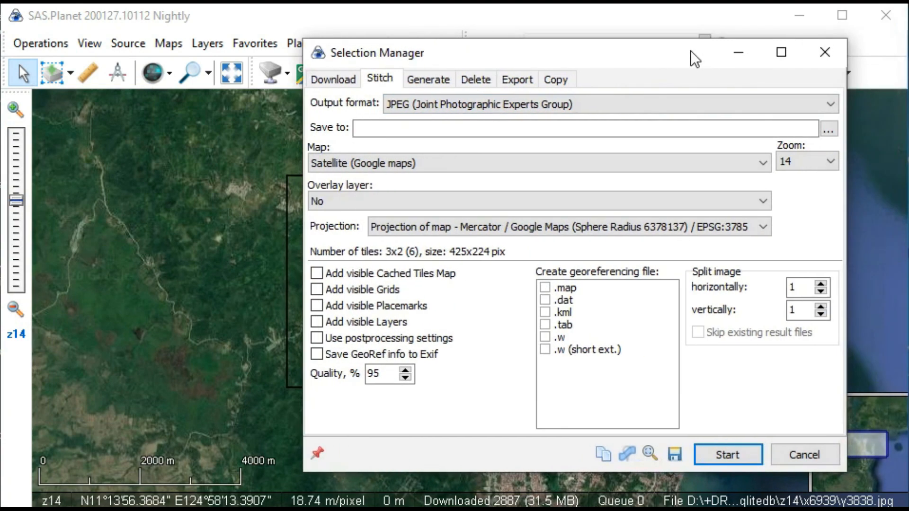
click(829, 105)
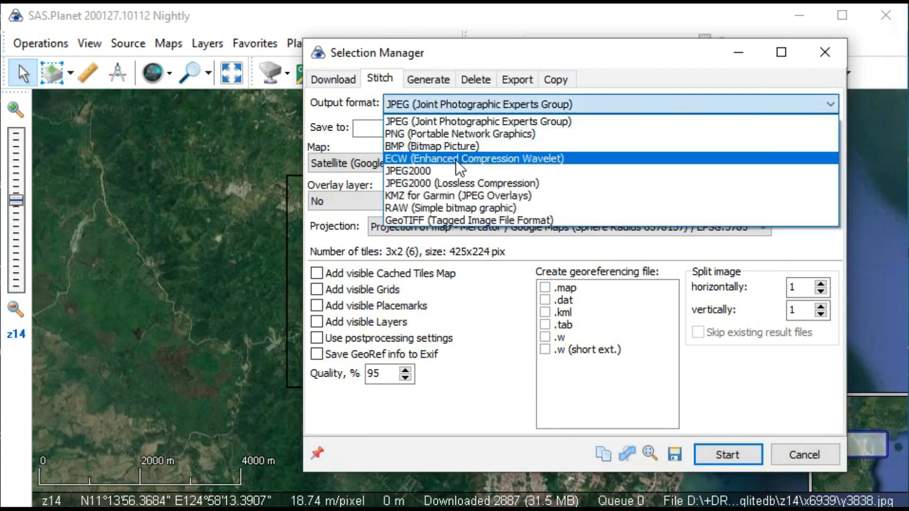
click(475, 158)
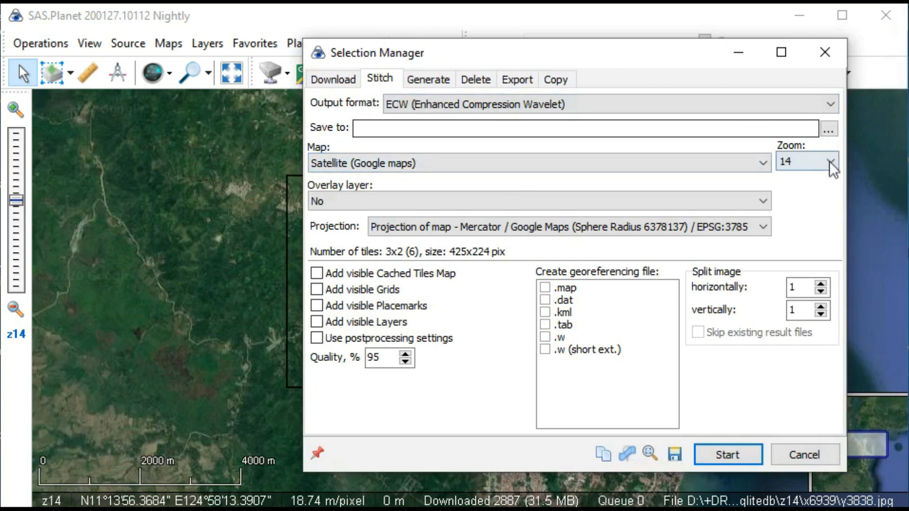
click(832, 161)
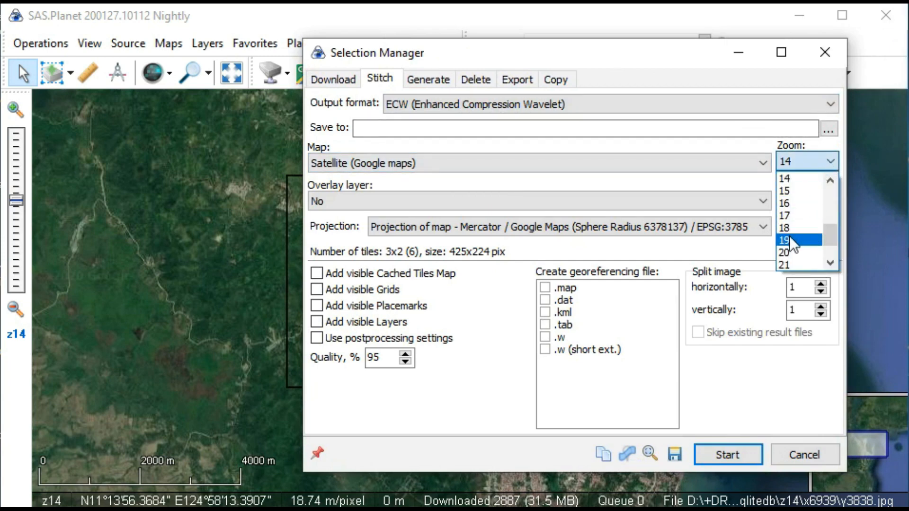
click(799, 239)
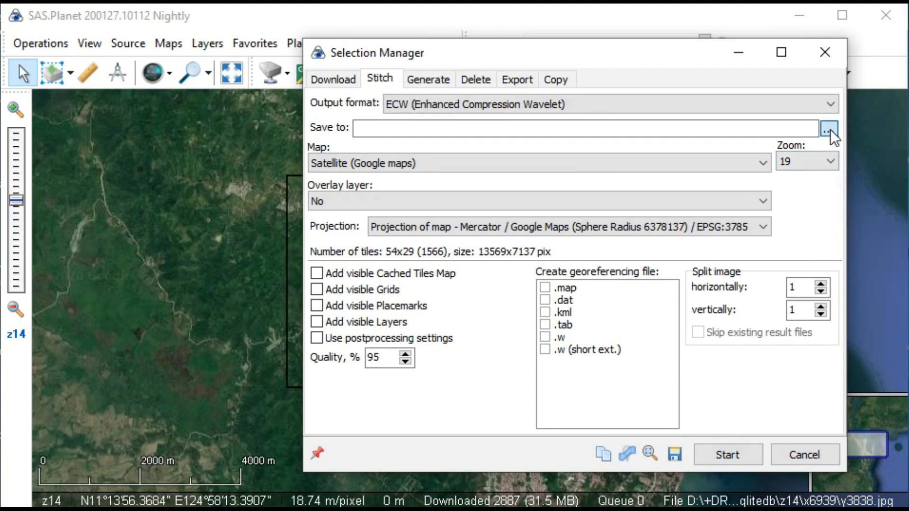
Set the stitch output to myhomecity.ecw in the SASPlanet Images folder
click(829, 128)
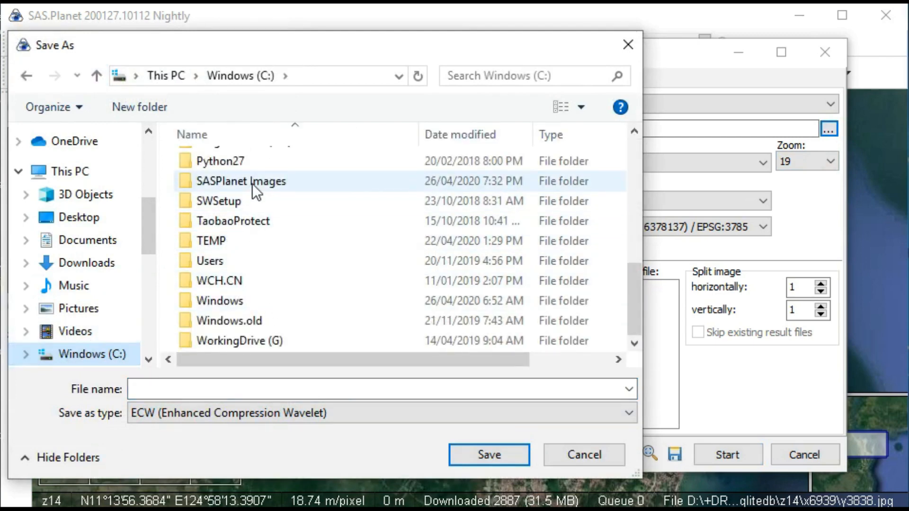
double_click(241, 181)
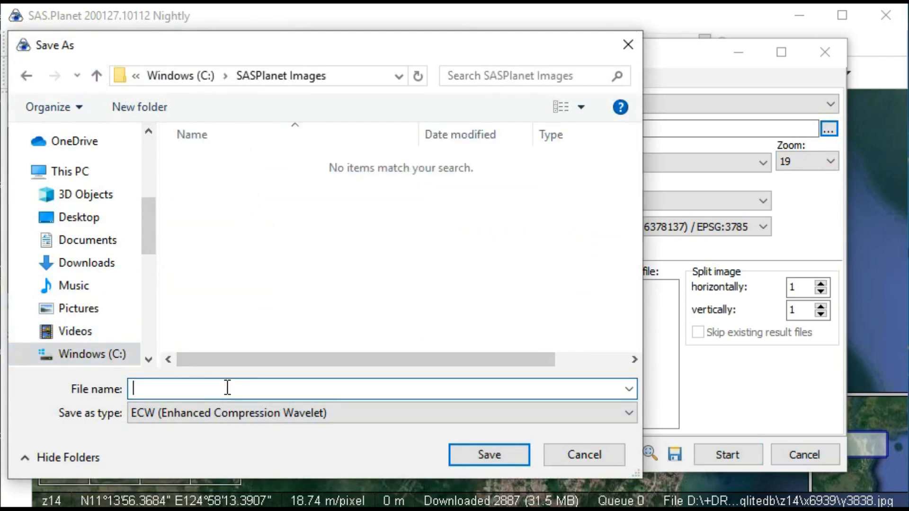
text(my)
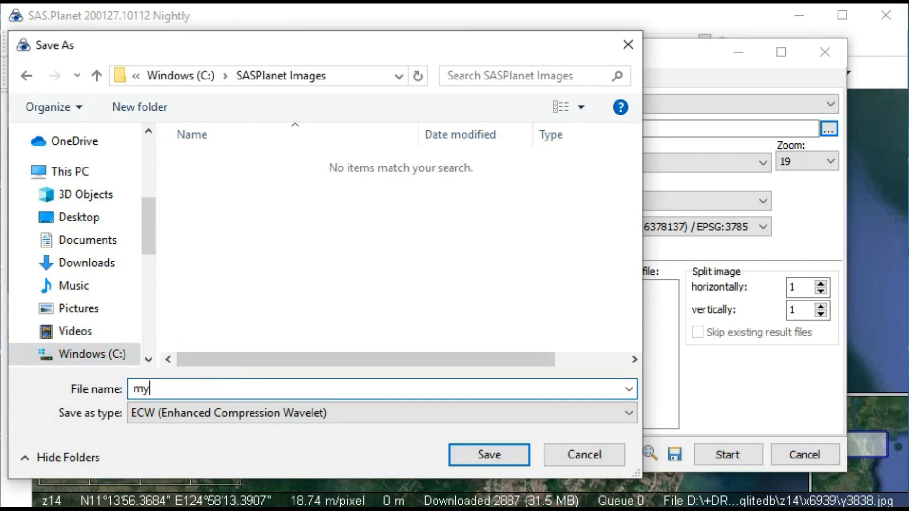
text(homecity)
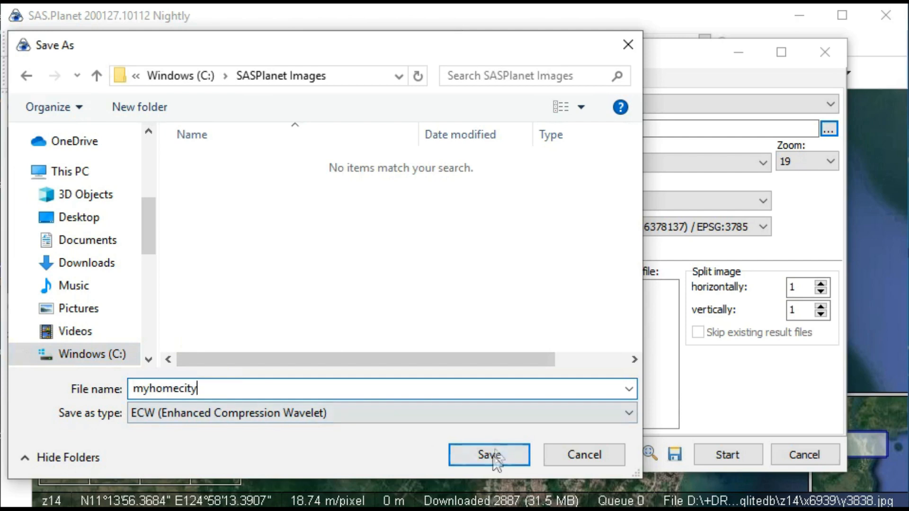
click(489, 455)
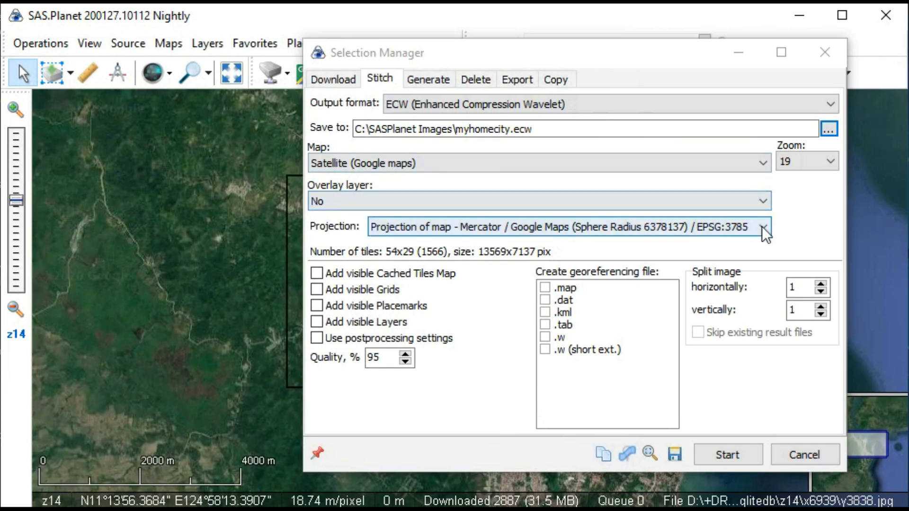
Choose geographic WGS84 EPSG:4326 projection and start the stitch
click(764, 226)
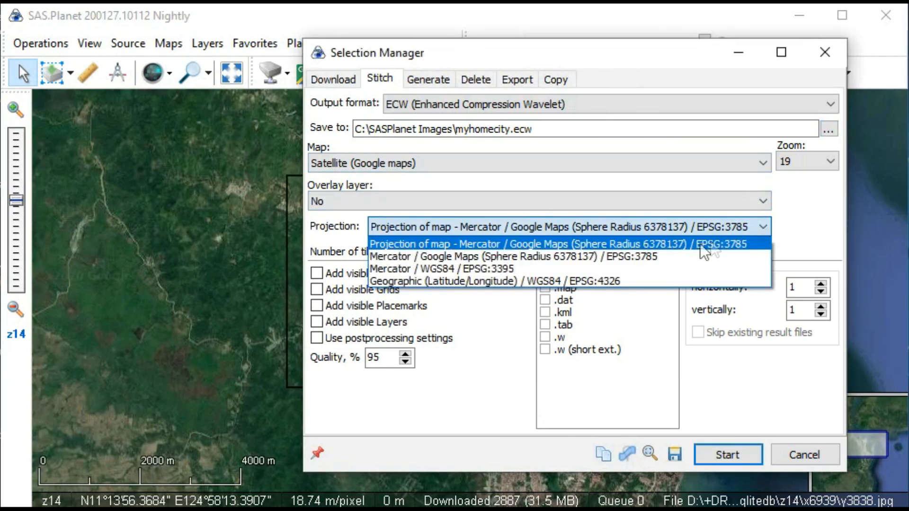
mouse_move(552, 282)
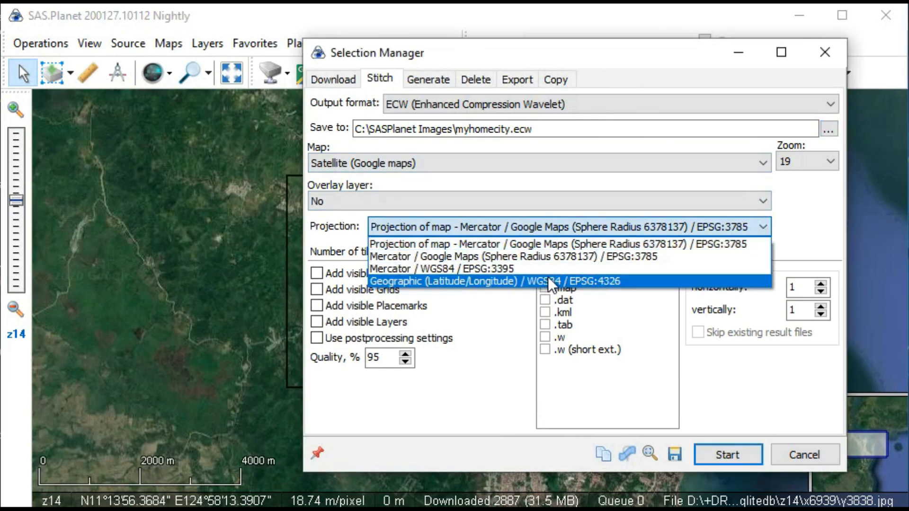
click(496, 281)
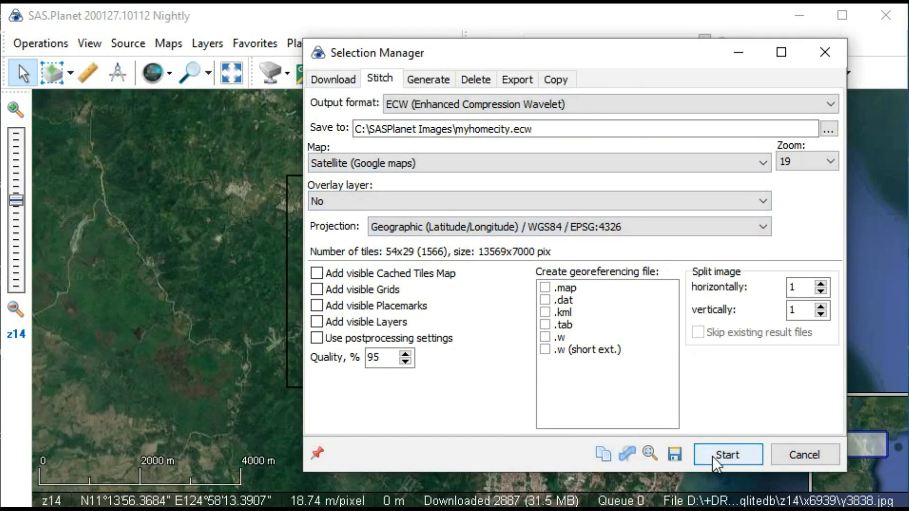
click(727, 454)
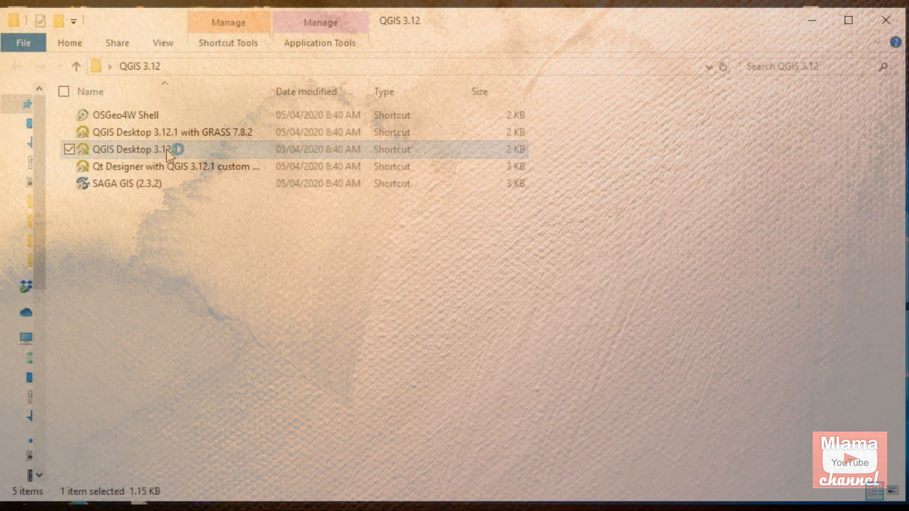
Launch QGIS Desktop 3.12.1 and expand the SASPlanet Images folder in the Browser panel
double_click(135, 149)
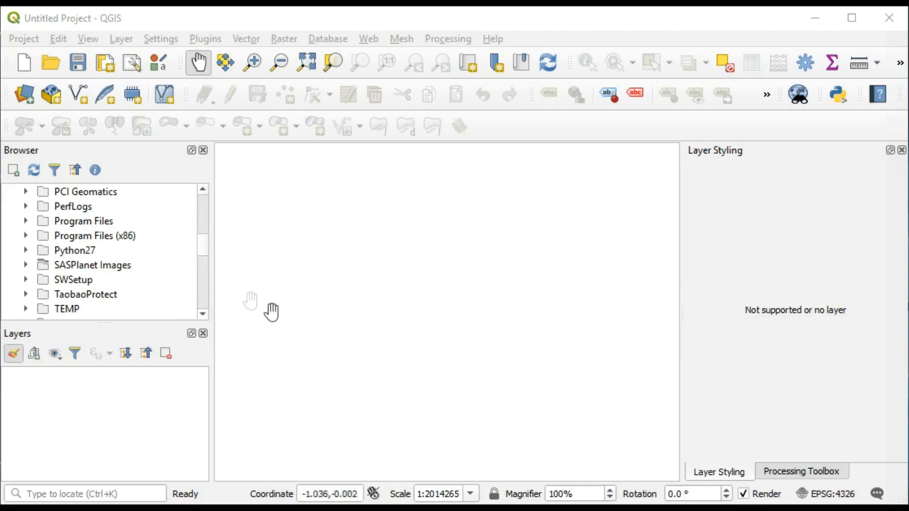
click(93, 265)
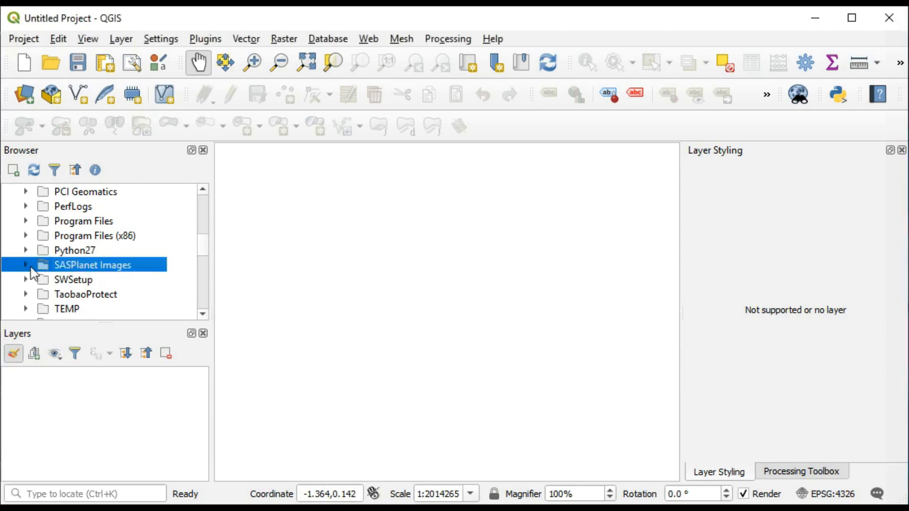
click(26, 266)
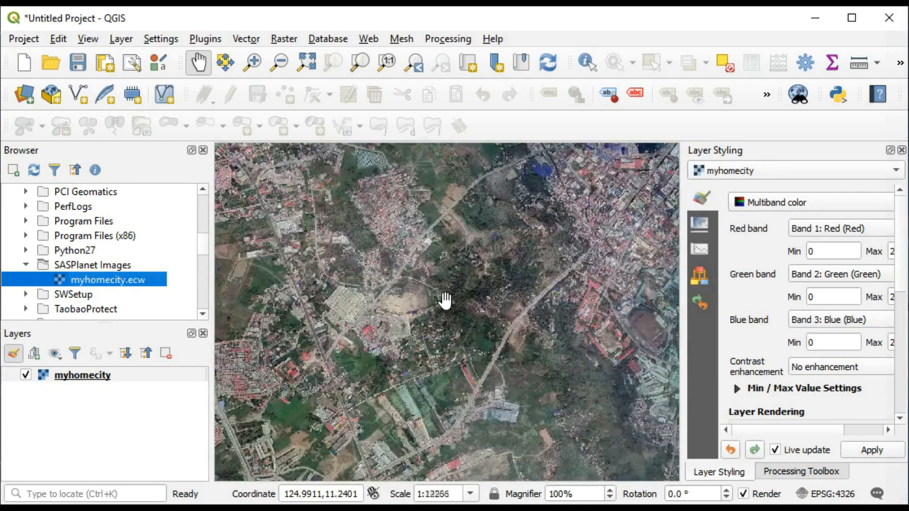
Pan the myhomecity layer toward the harbour and across the city image
drag(446, 301, 426, 395)
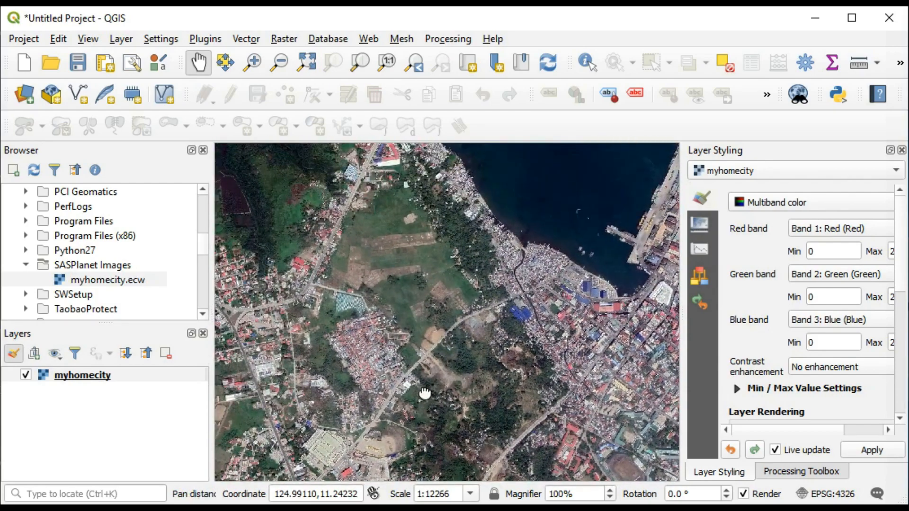
drag(425, 394, 453, 299)
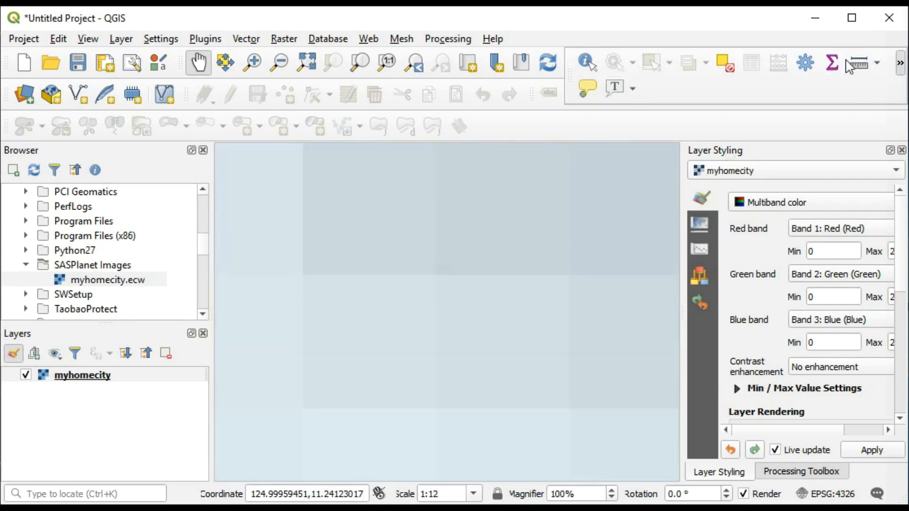
click(859, 62)
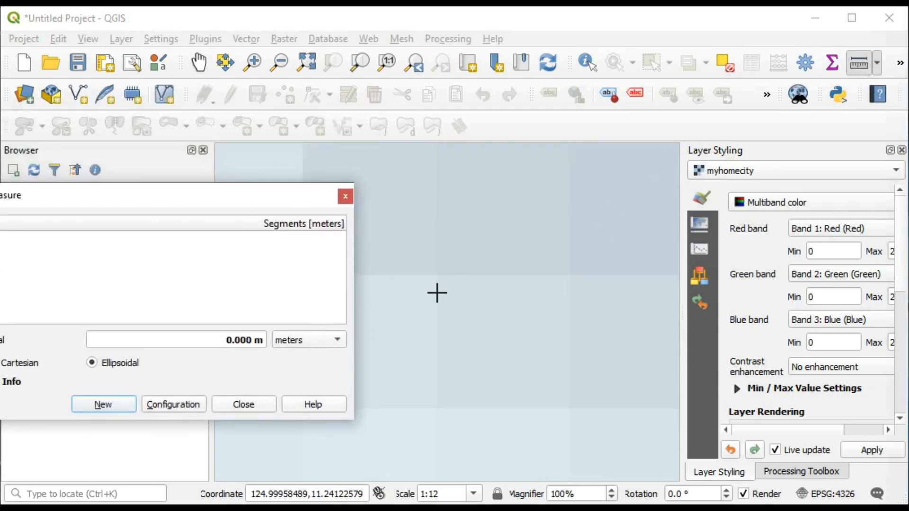
click(437, 292)
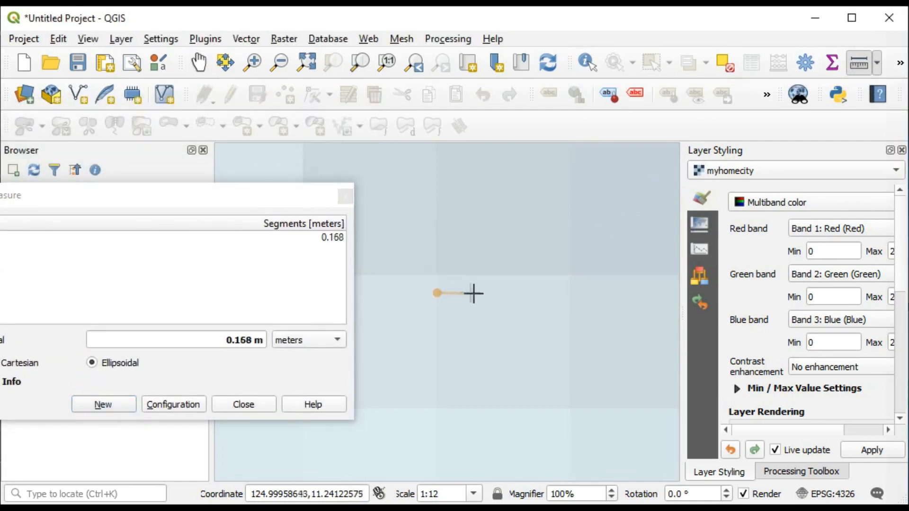
mouse_move(568, 291)
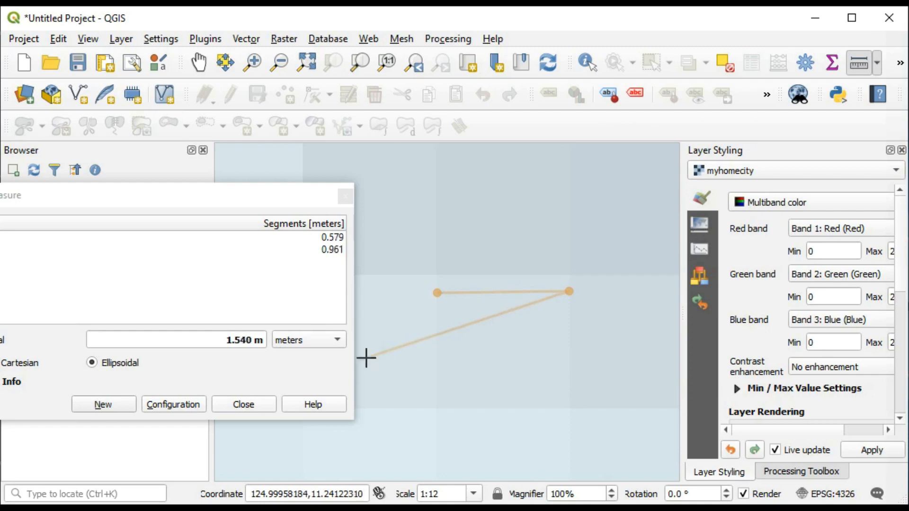
click(103, 405)
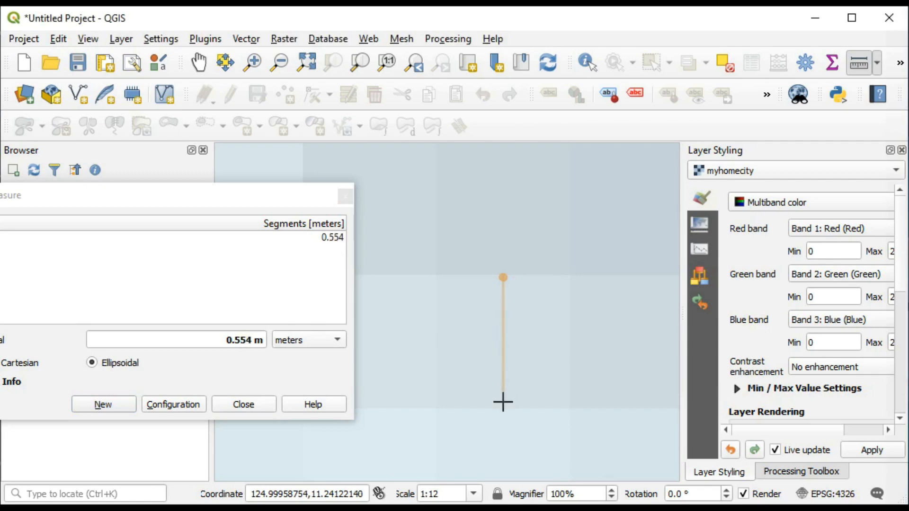
mouse_move(502, 409)
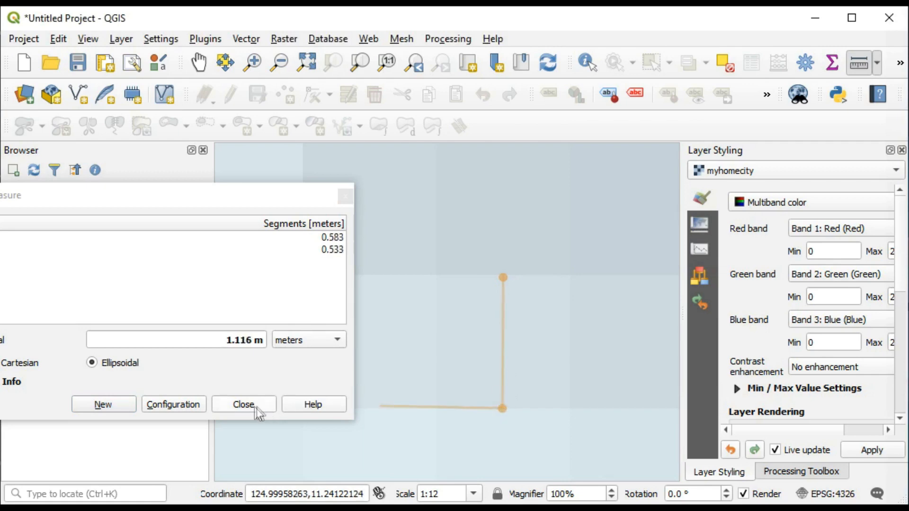
click(244, 404)
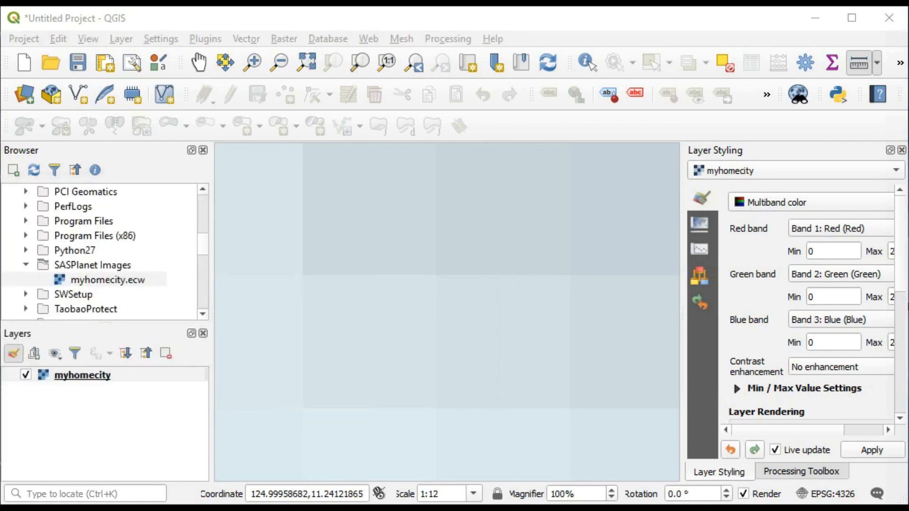